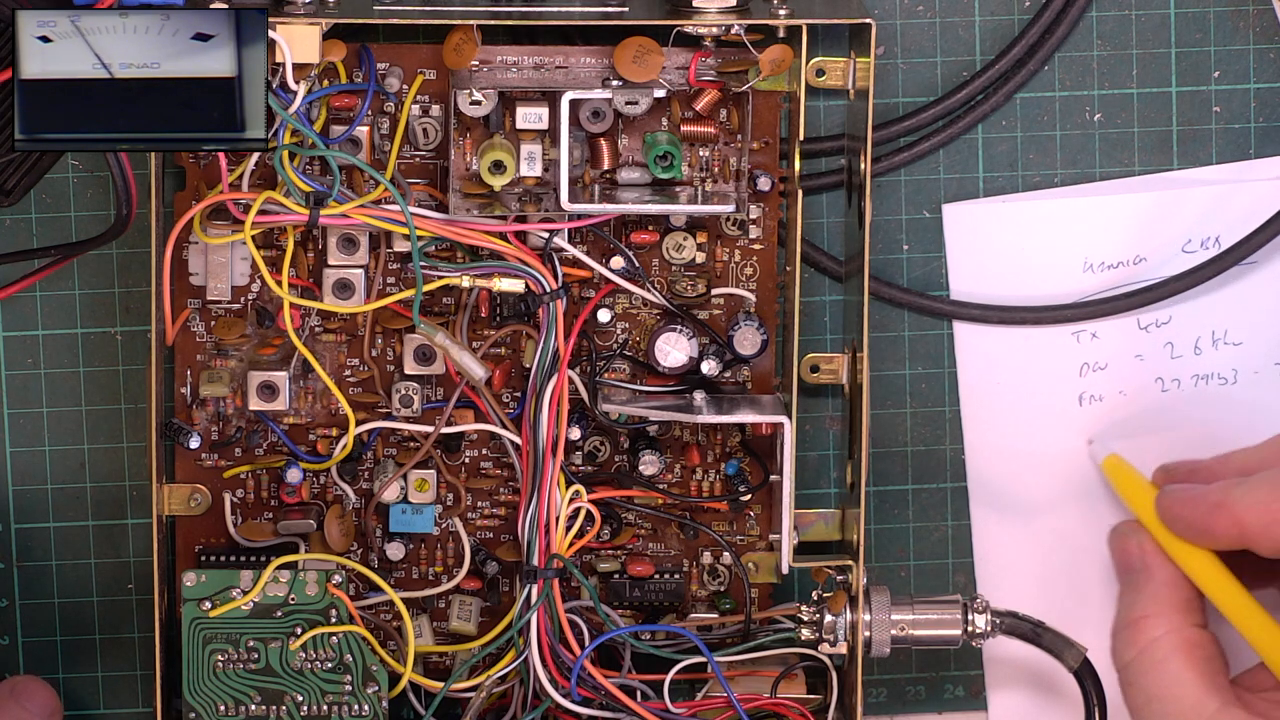
{"action": "type", "text": "RX"}
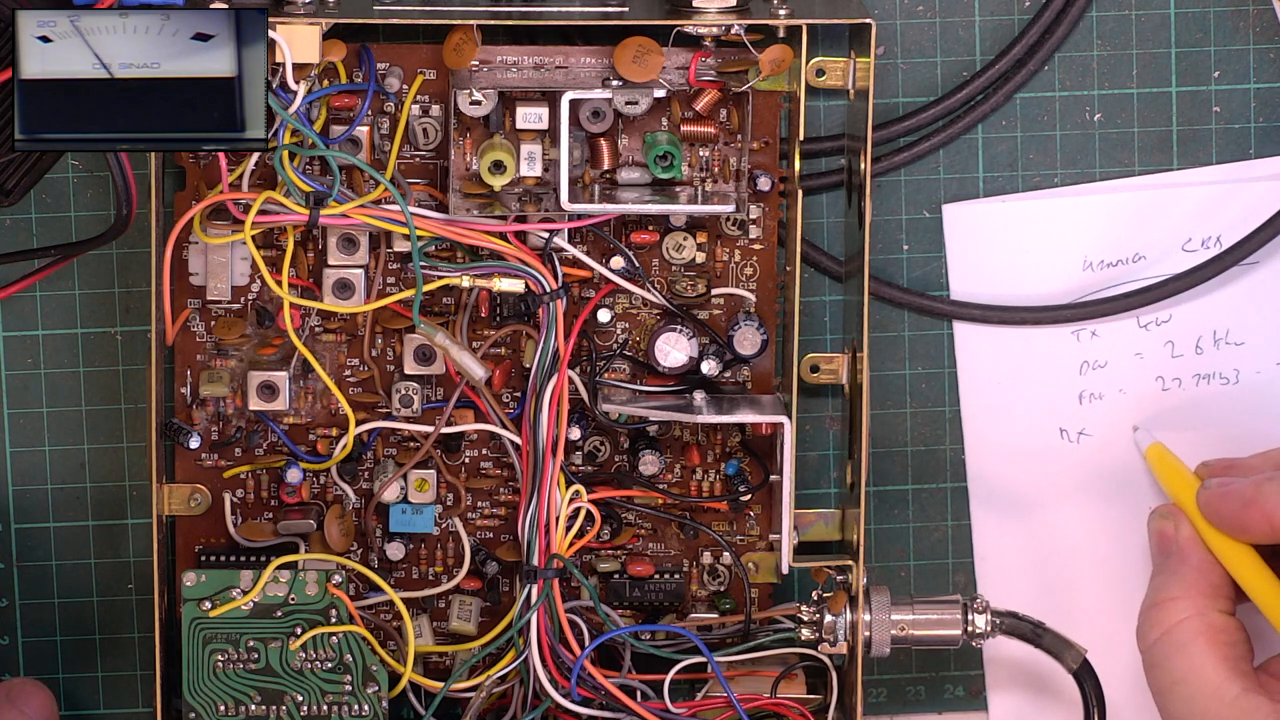